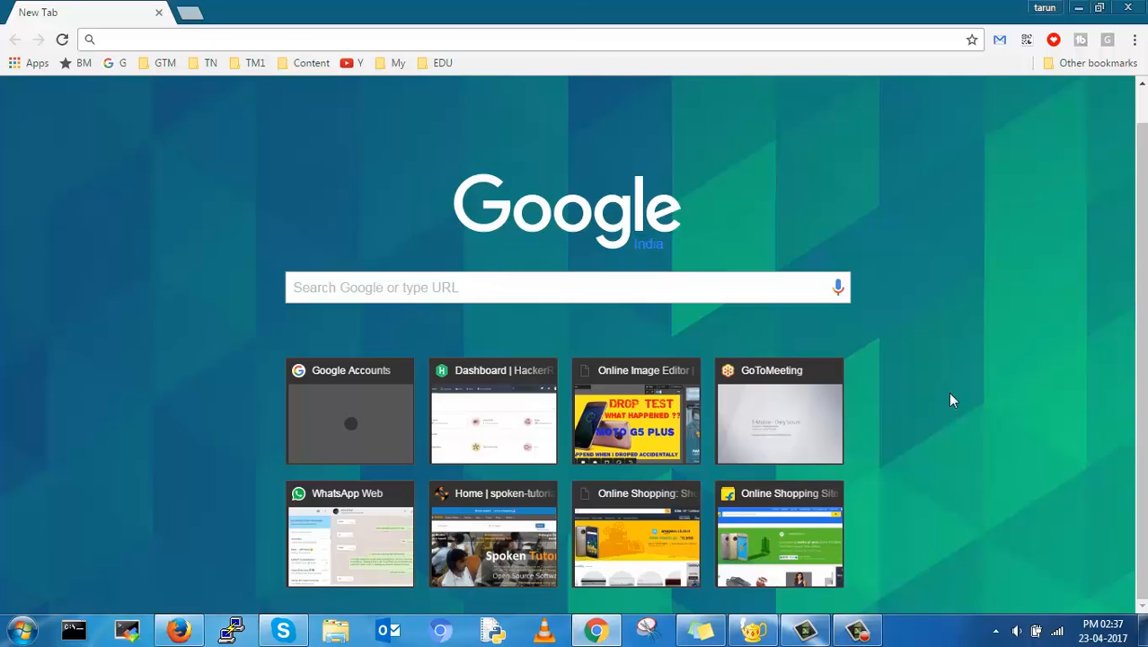
{"action": "mouse_move", "coordinate": [674, 160]}
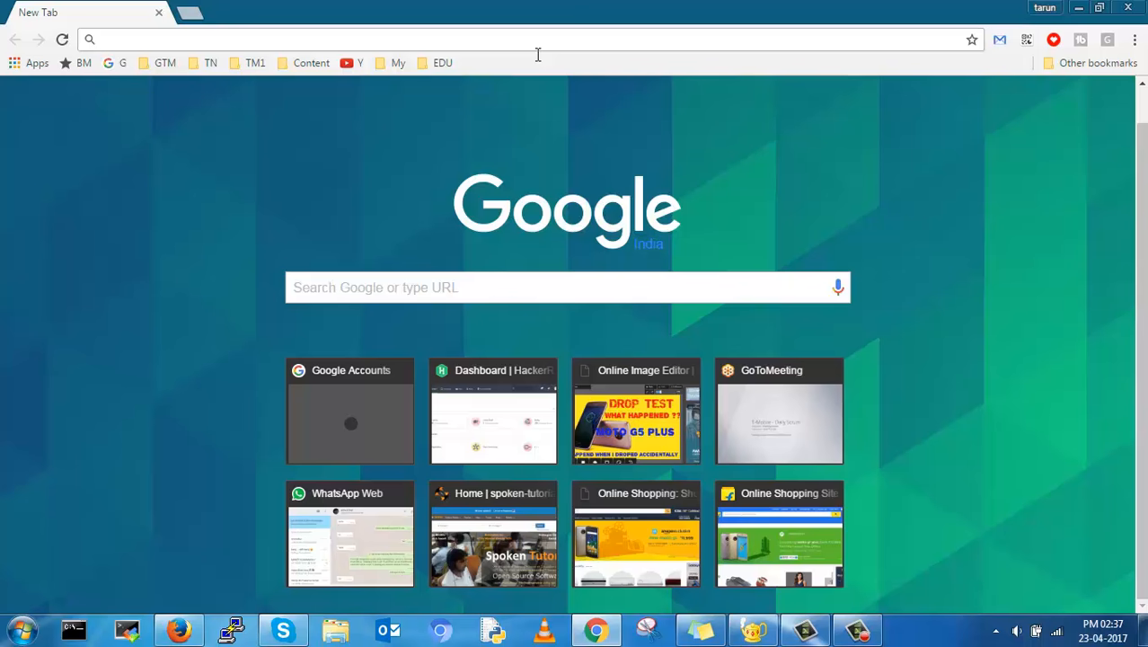
Load the attendee.gotowebinar.com recording page and start the 47:11 video in the player.
{"action": "left_click", "coordinate": [778, 410]}
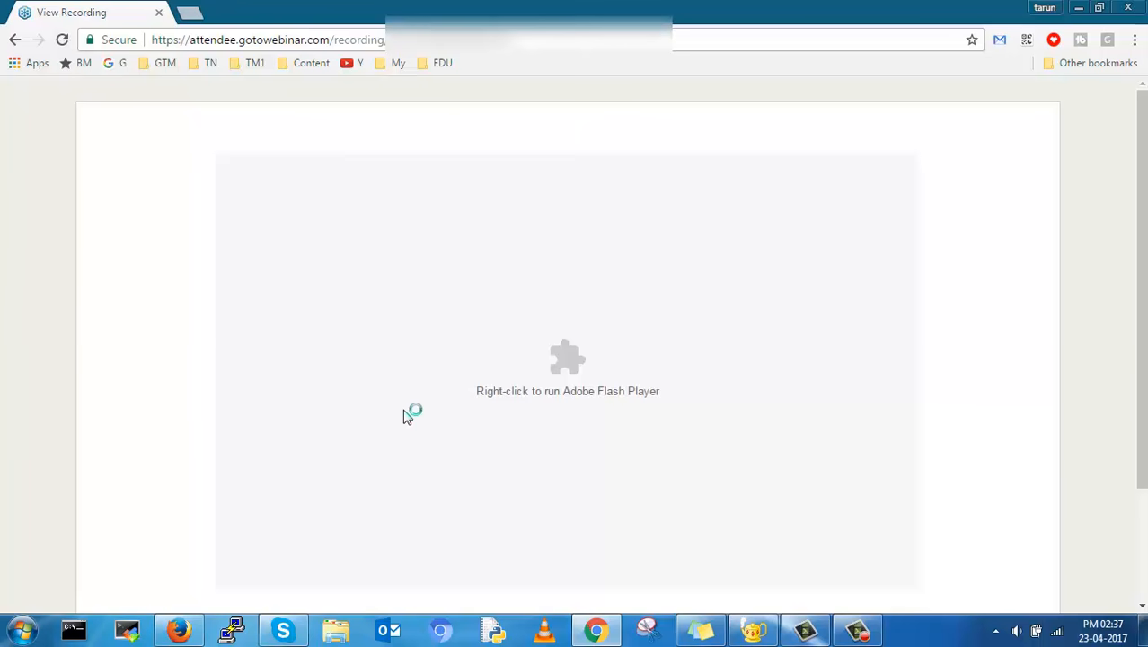
{"action": "mouse_move", "coordinate": [666, 374]}
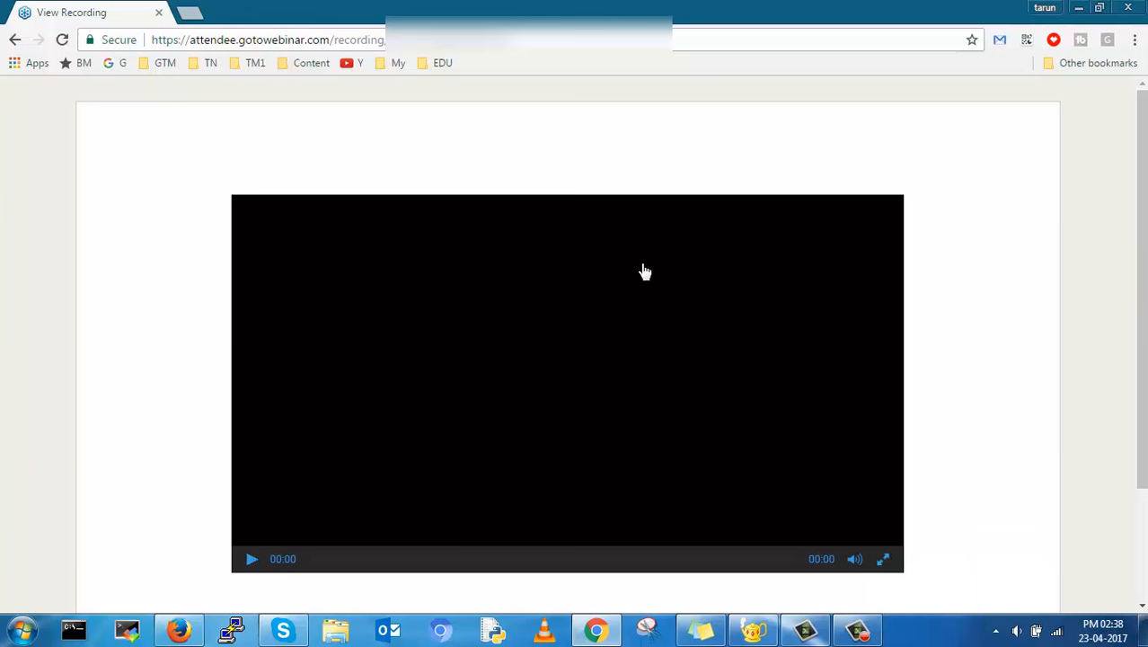
{"action": "mouse_move", "coordinate": [1007, 273]}
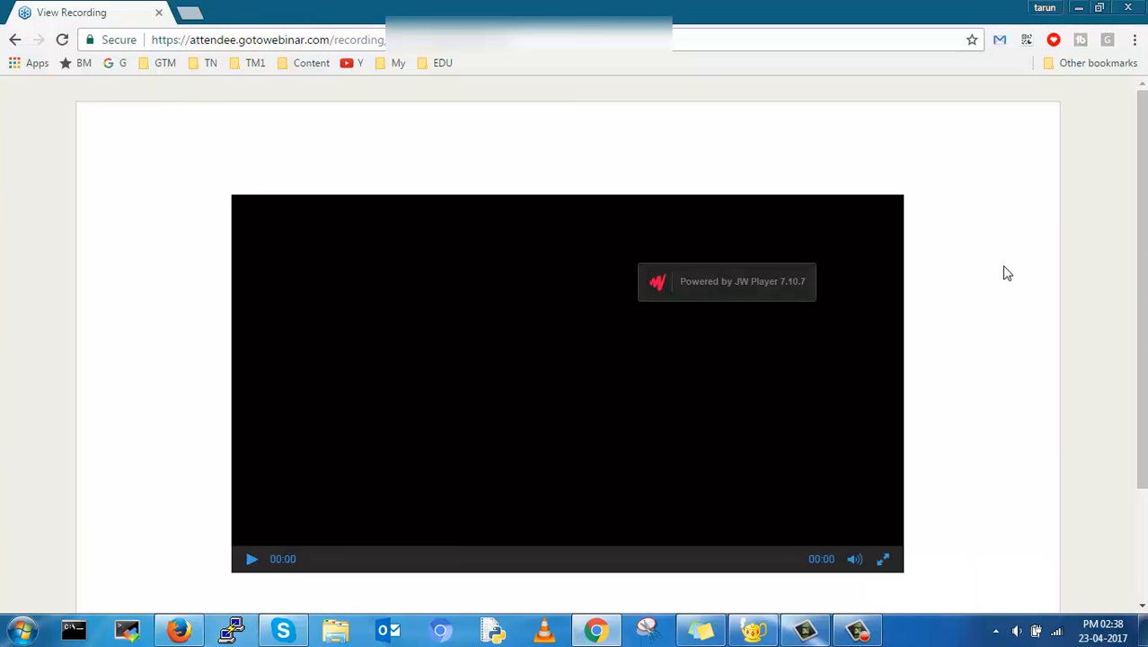
{"action": "left_click", "coordinate": [251, 559]}
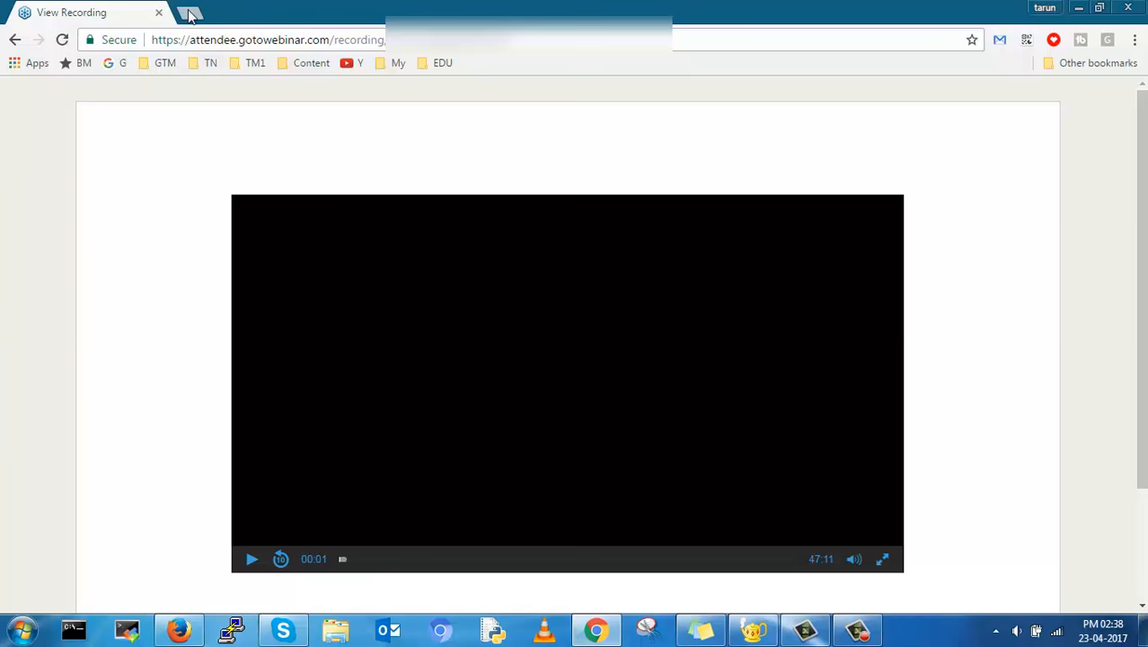
Open a new tab, show the Apps page, and launch the Chrome Web Store.
{"action": "left_click", "coordinate": [189, 13]}
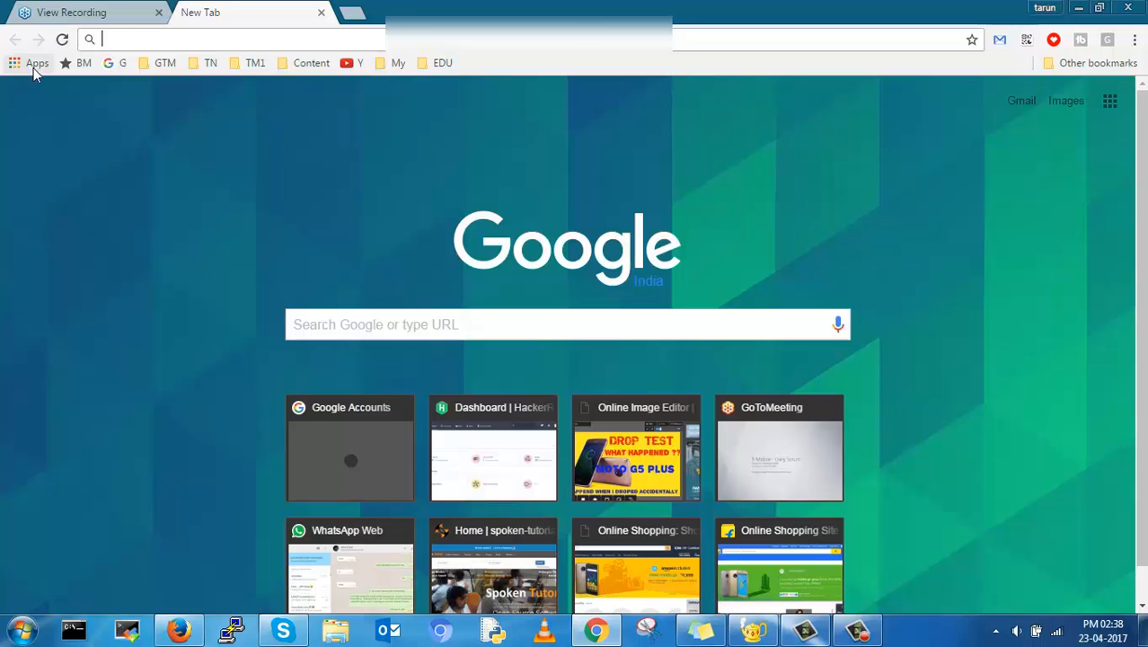
{"action": "left_click", "coordinate": [37, 63]}
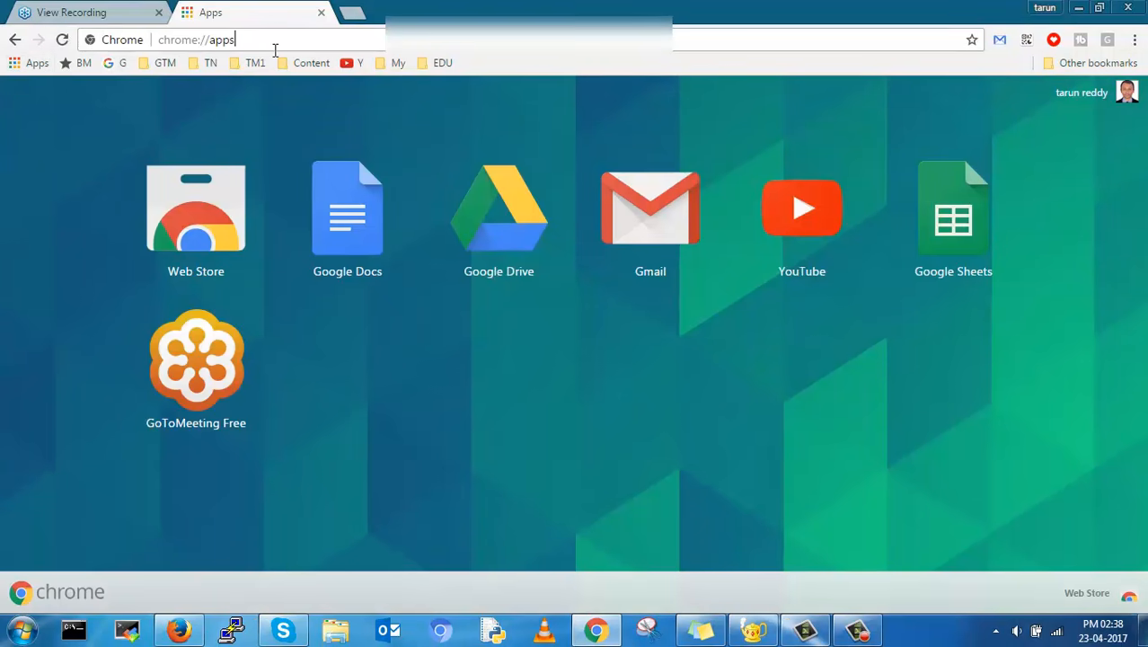
{"action": "left_click", "coordinate": [196, 207]}
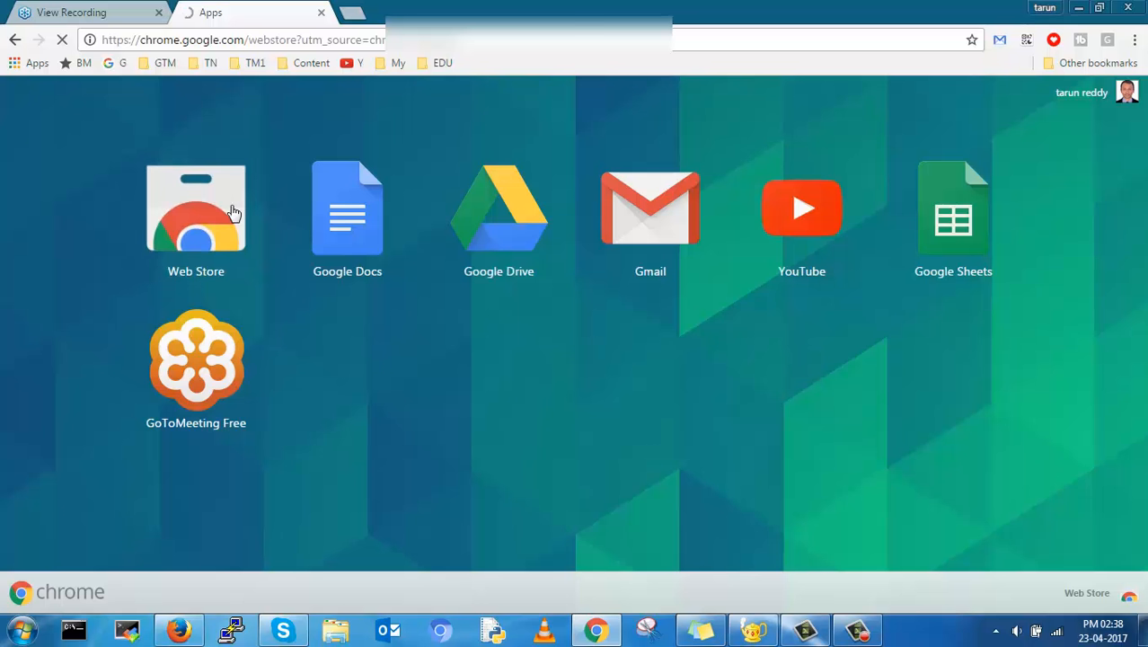
{"action": "left_click", "coordinate": [195, 208]}
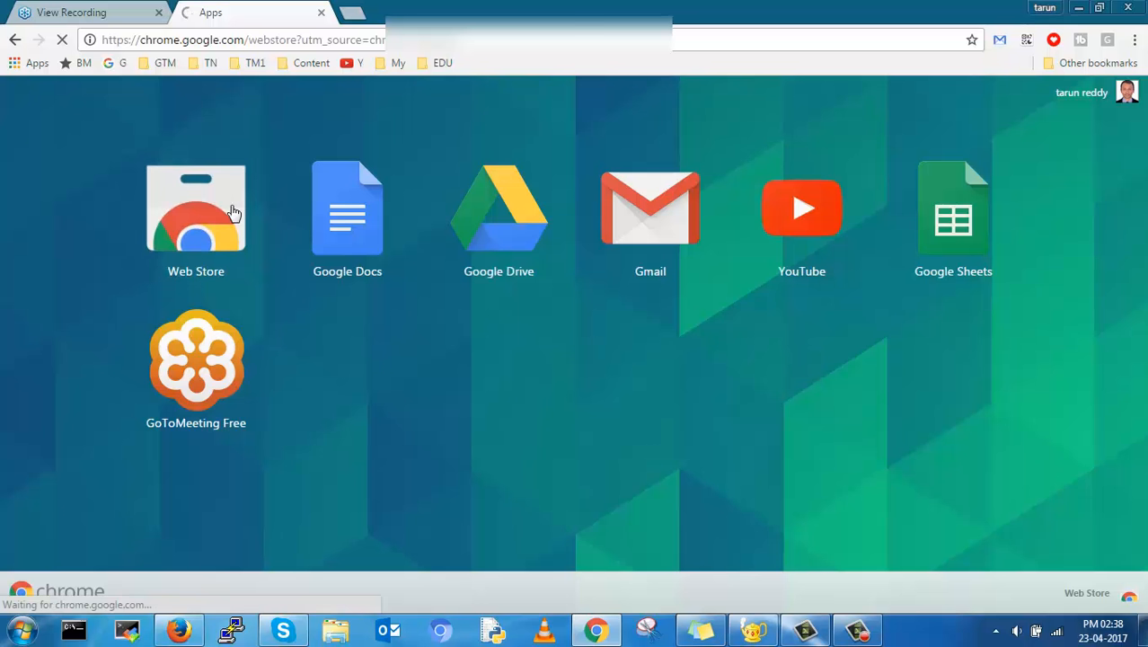
Search the Chrome Web Store for 'free video download'.
{"action": "left_click", "coordinate": [196, 208]}
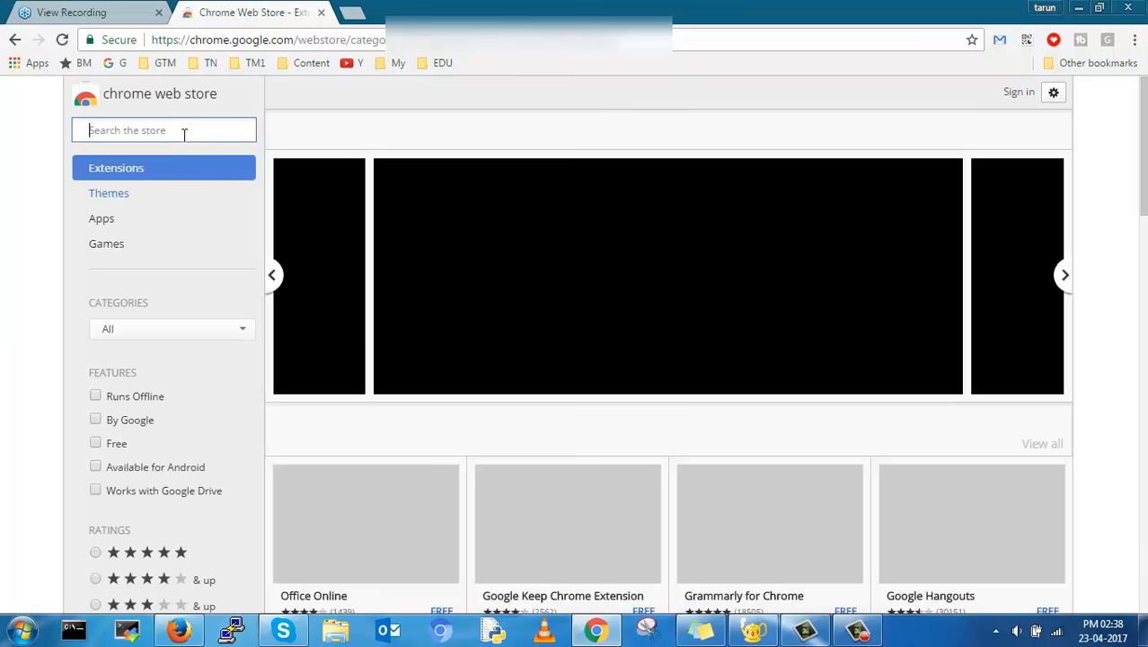
{"action": "type", "text": "free"}
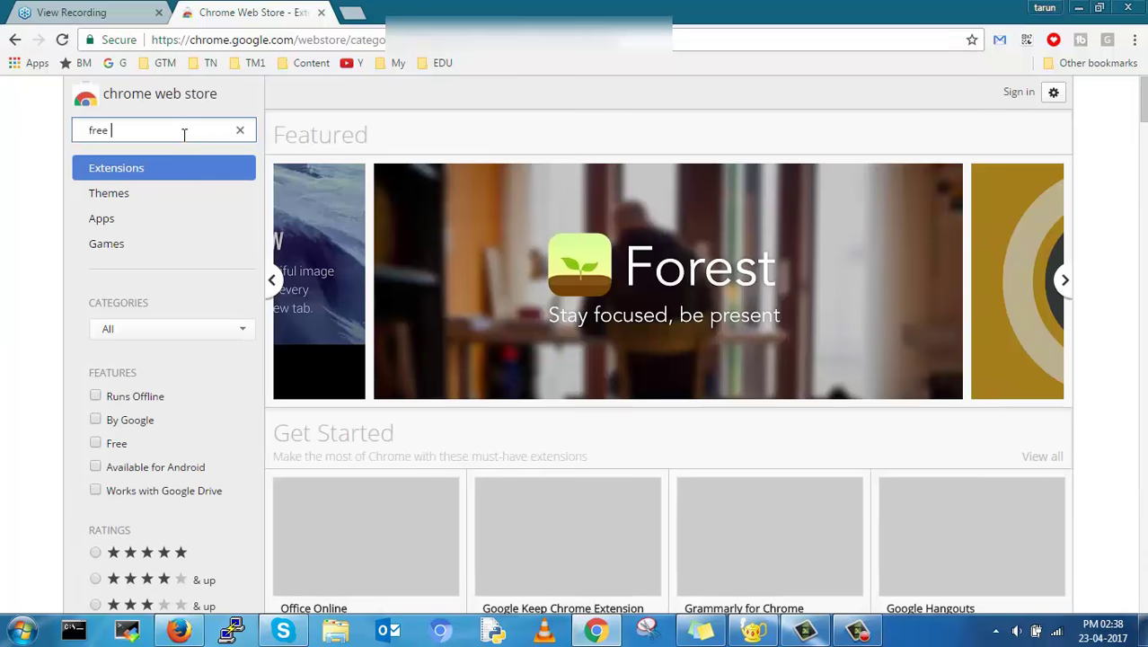
{"action": "type", "text": "video download"}
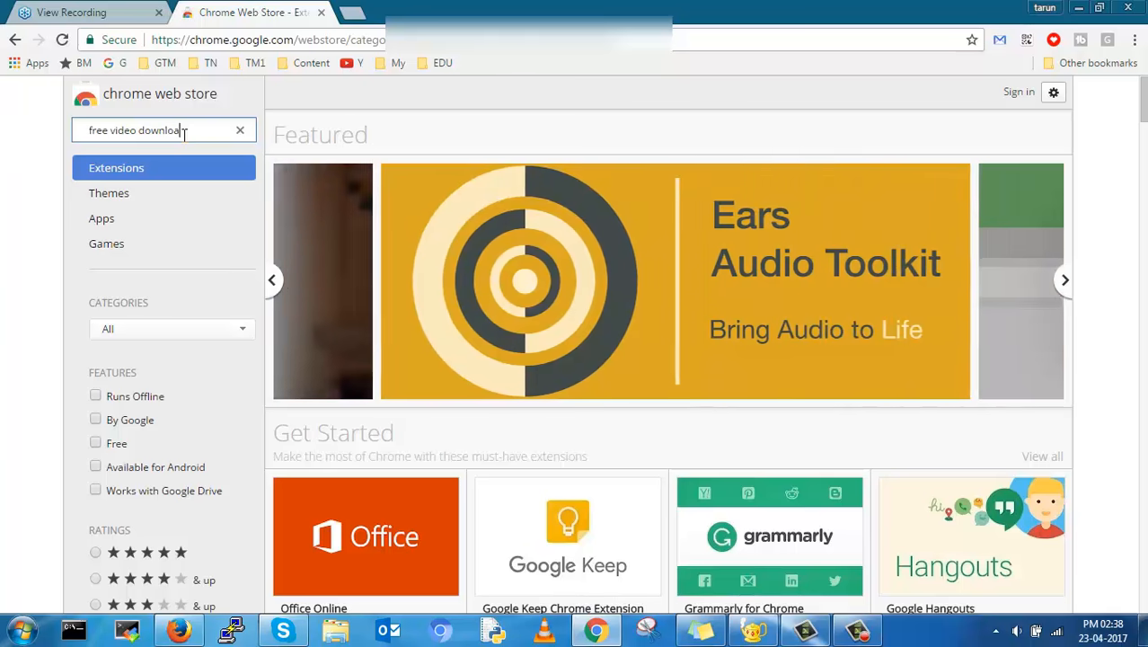
{"action": "key", "text": "Return"}
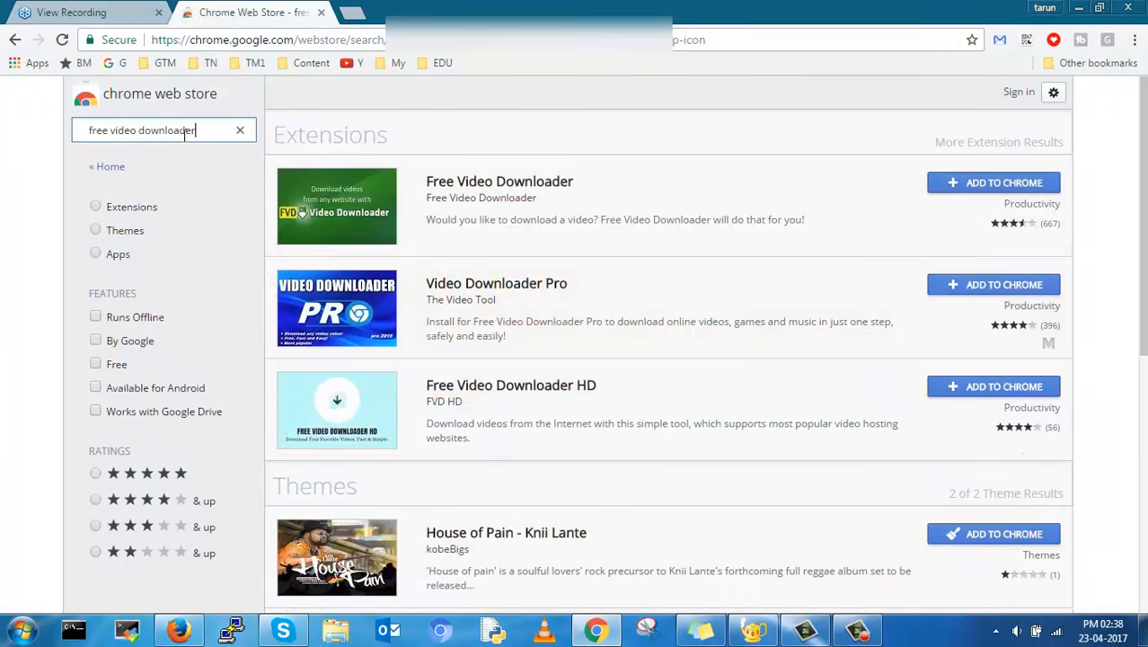
{"action": "mouse_move", "coordinate": [979, 180]}
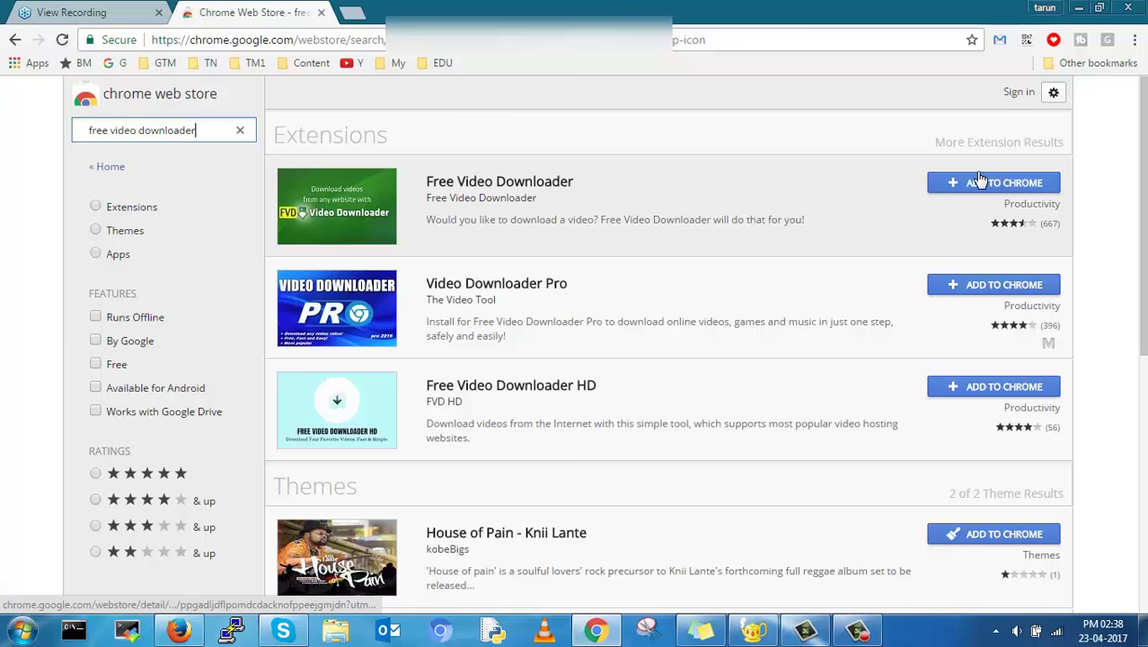
Install Free Video Downloader and check its popup for detected videos.
{"action": "left_click", "coordinate": [1003, 183]}
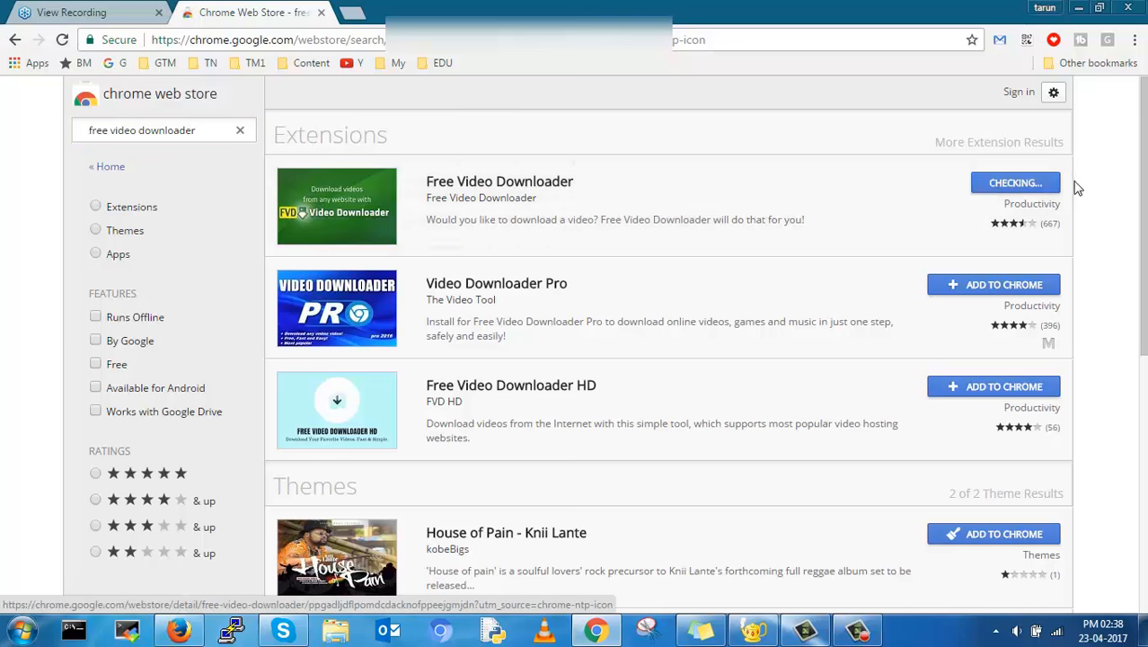
{"action": "mouse_move", "coordinate": [606, 228]}
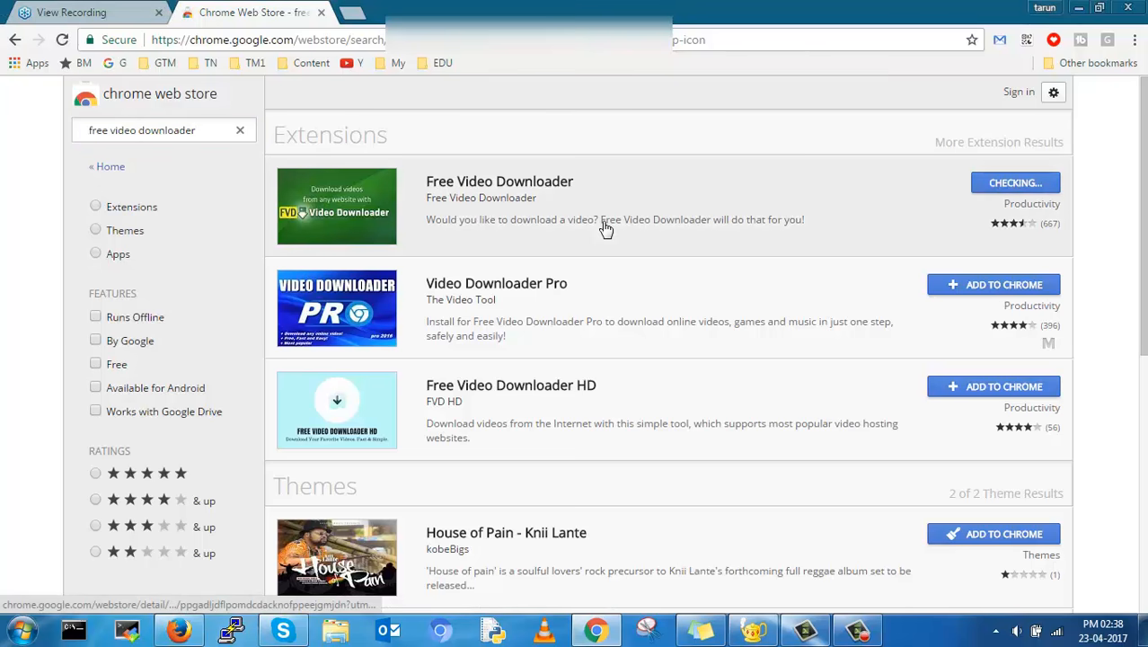
{"action": "left_click", "coordinate": [1014, 182]}
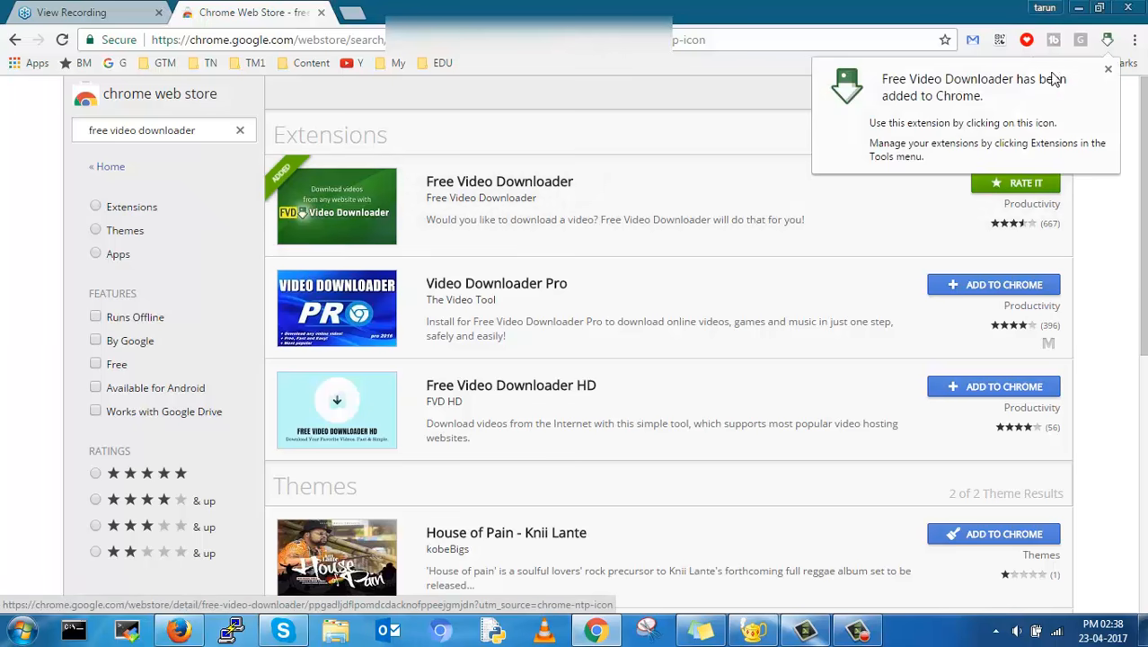
{"action": "left_click", "coordinate": [1107, 69]}
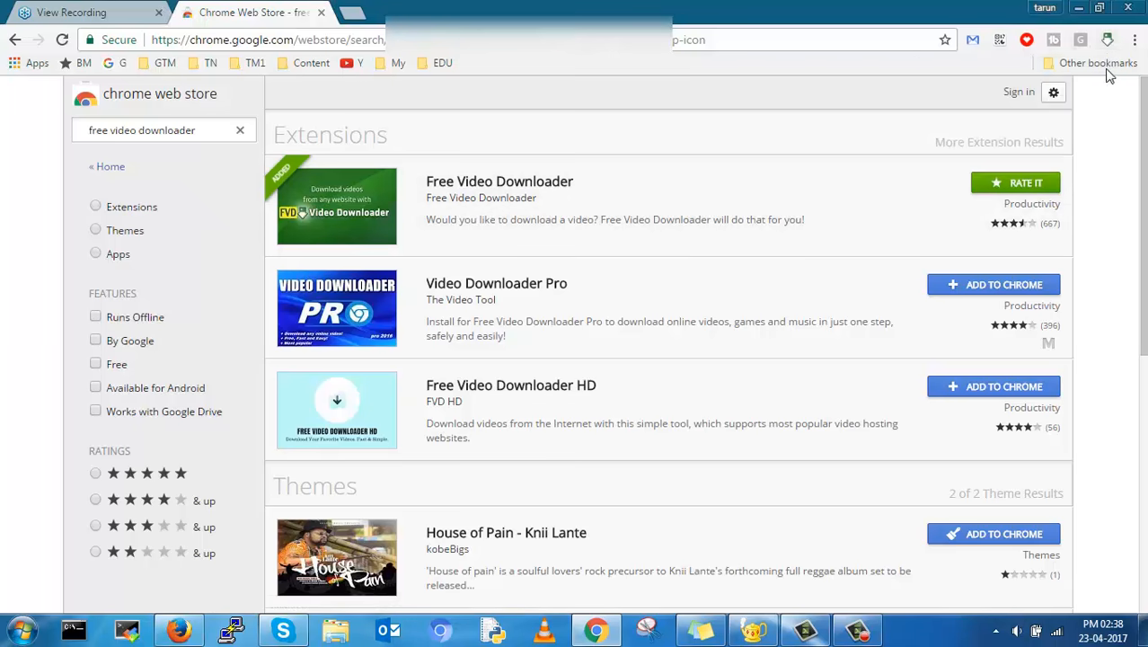
{"action": "left_click", "coordinate": [1108, 39]}
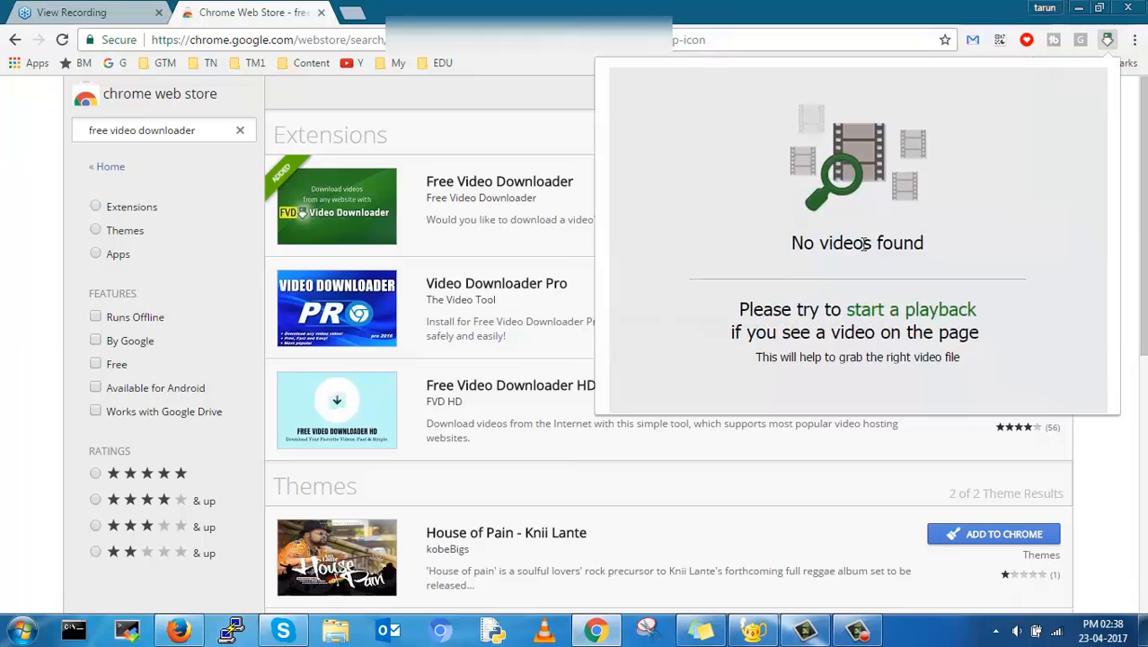
{"action": "mouse_move", "coordinate": [436, 79]}
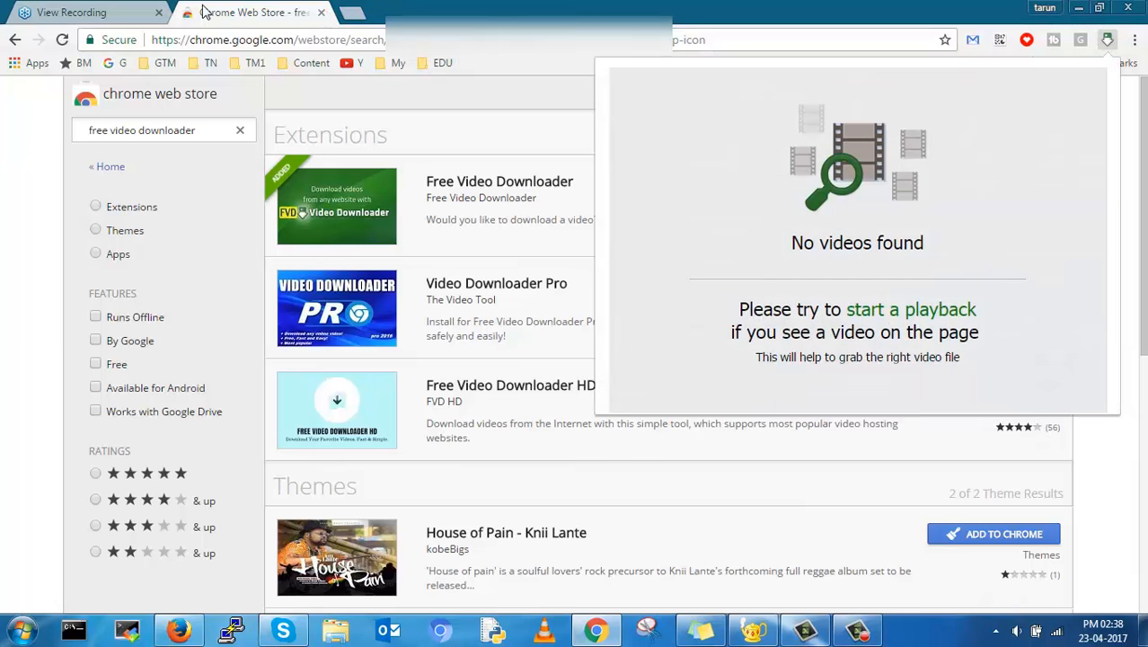
On the View Recording tab, briefly play then pause the webinar video.
{"action": "left_click", "coordinate": [85, 12]}
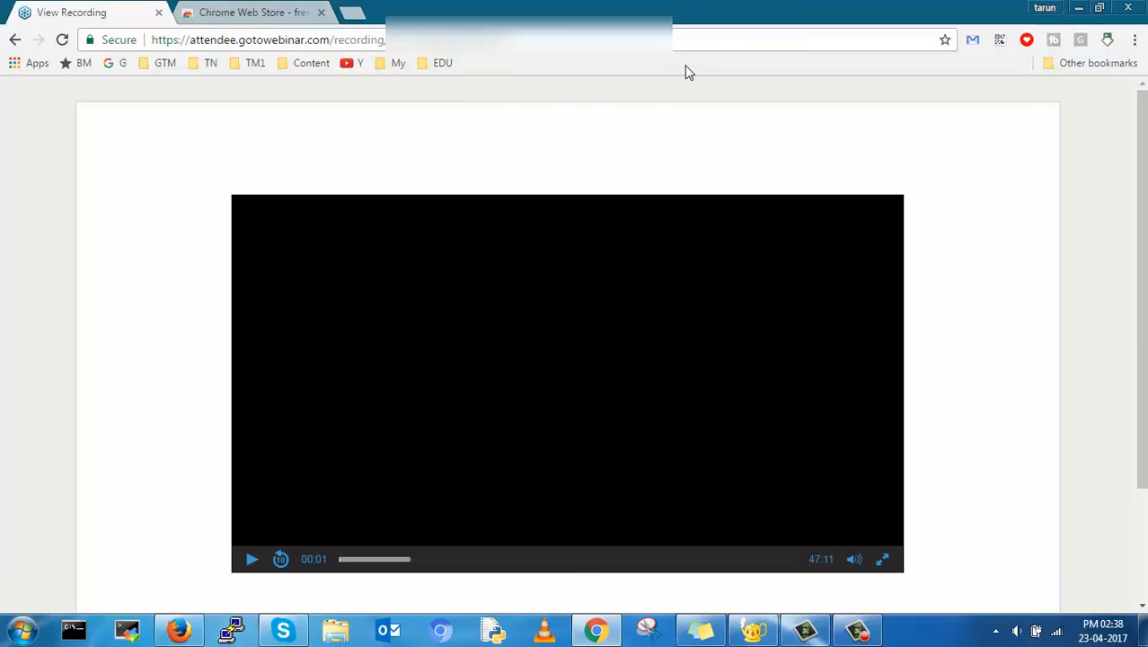
{"action": "left_click", "coordinate": [1107, 39]}
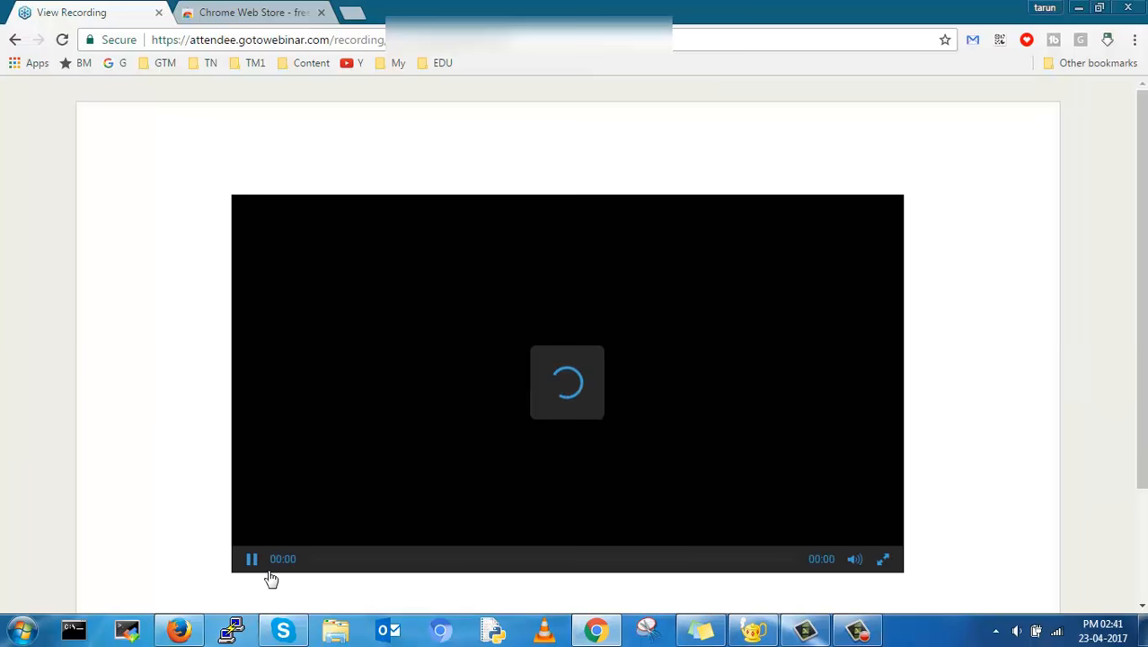
{"action": "left_click", "coordinate": [251, 559]}
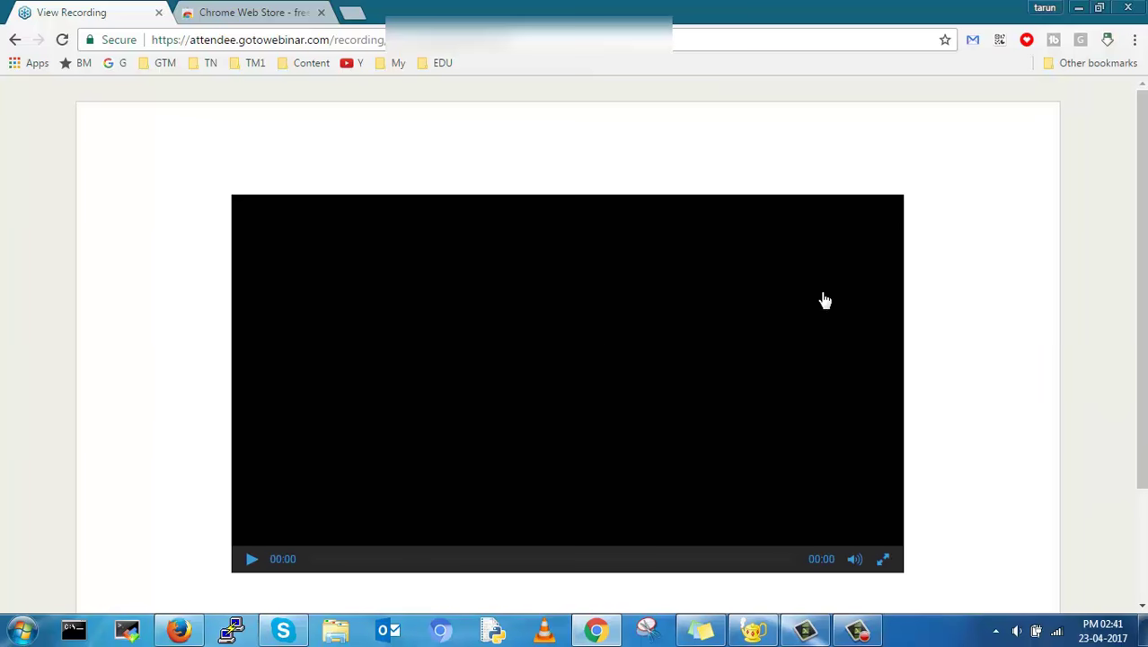
{"action": "mouse_move", "coordinate": [706, 172]}
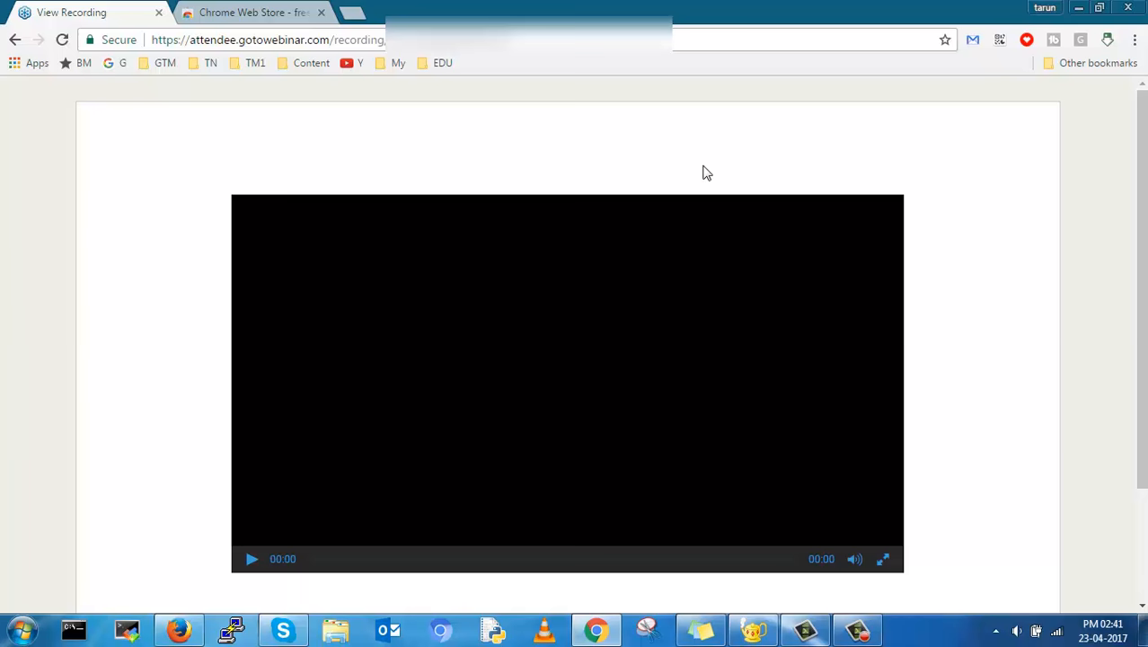
{"action": "mouse_move", "coordinate": [1005, 372]}
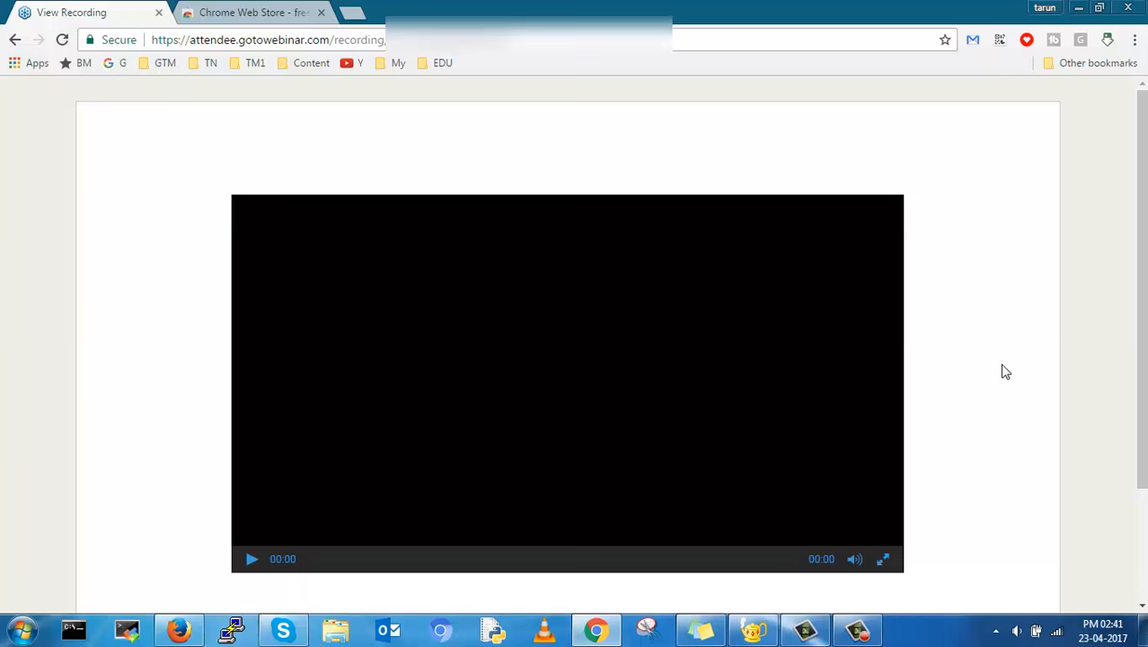
Download the detected 54.07MB MP4 recording from the Free Video Downloader popup.
{"action": "left_click", "coordinate": [1106, 40]}
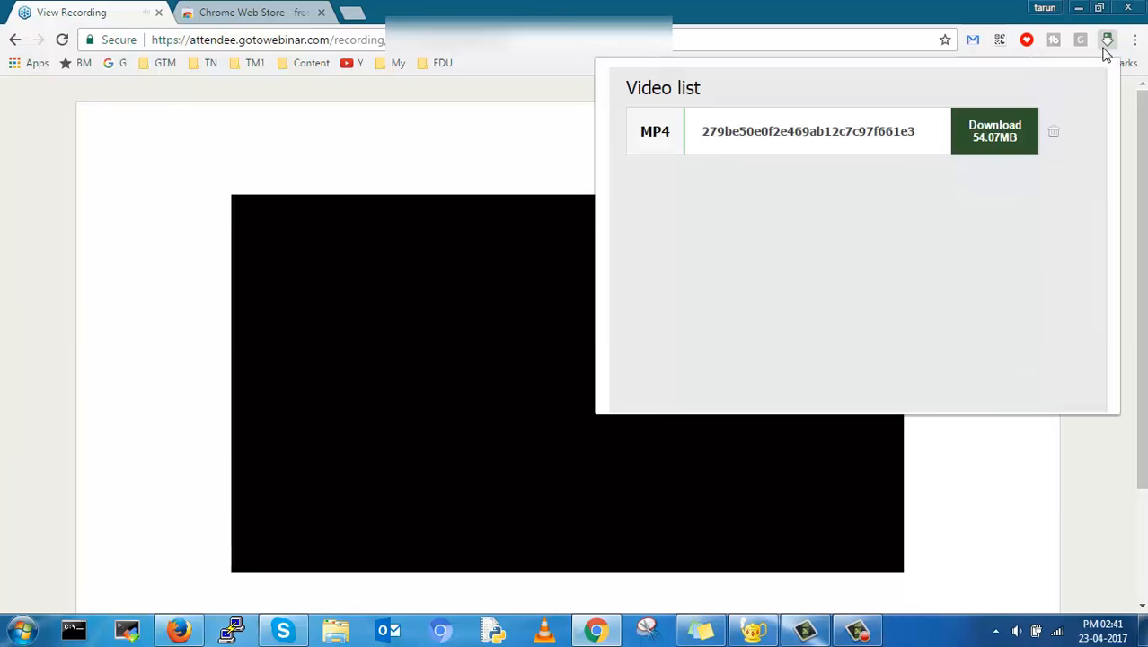
{"action": "mouse_move", "coordinate": [950, 150]}
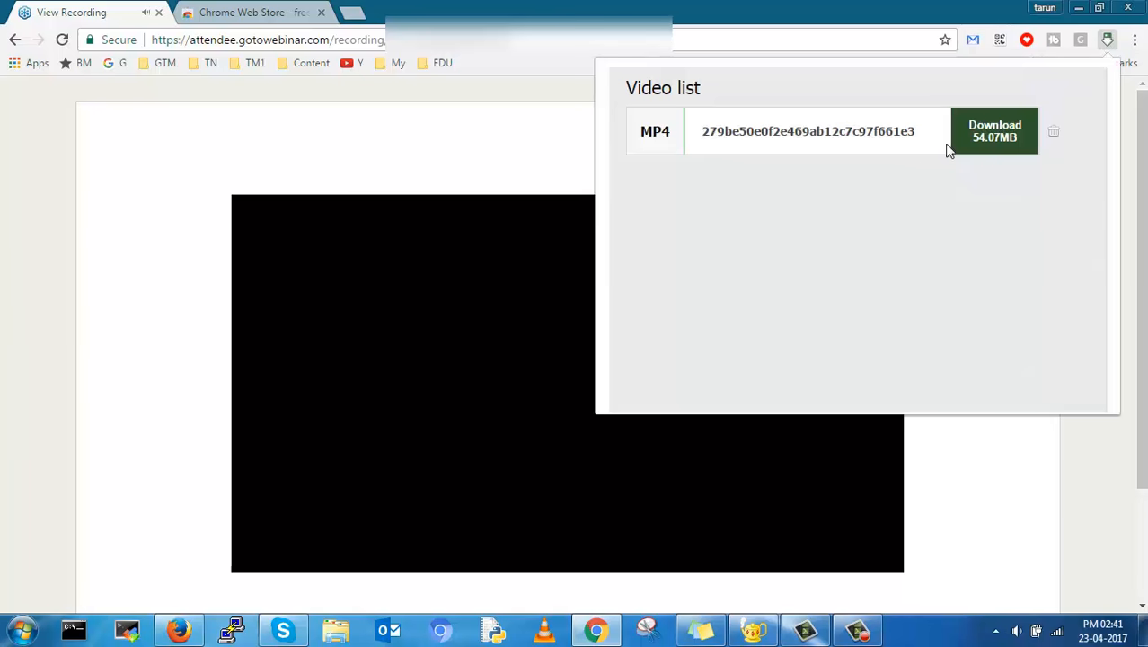
{"action": "left_click", "coordinate": [994, 130]}
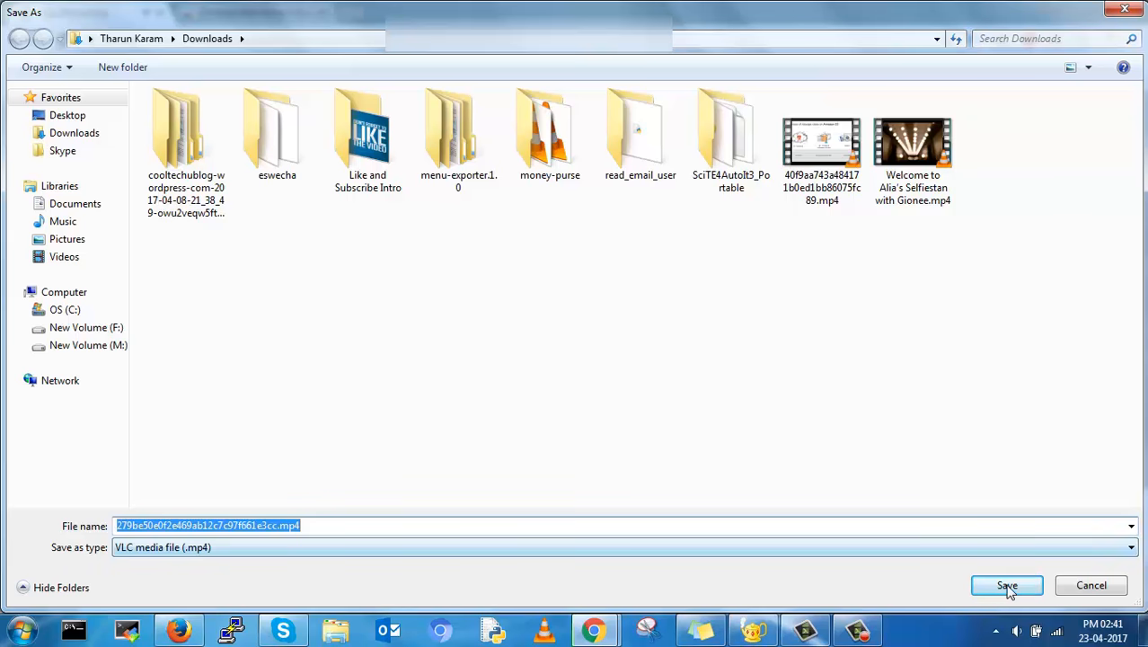
{"action": "left_click", "coordinate": [1006, 584]}
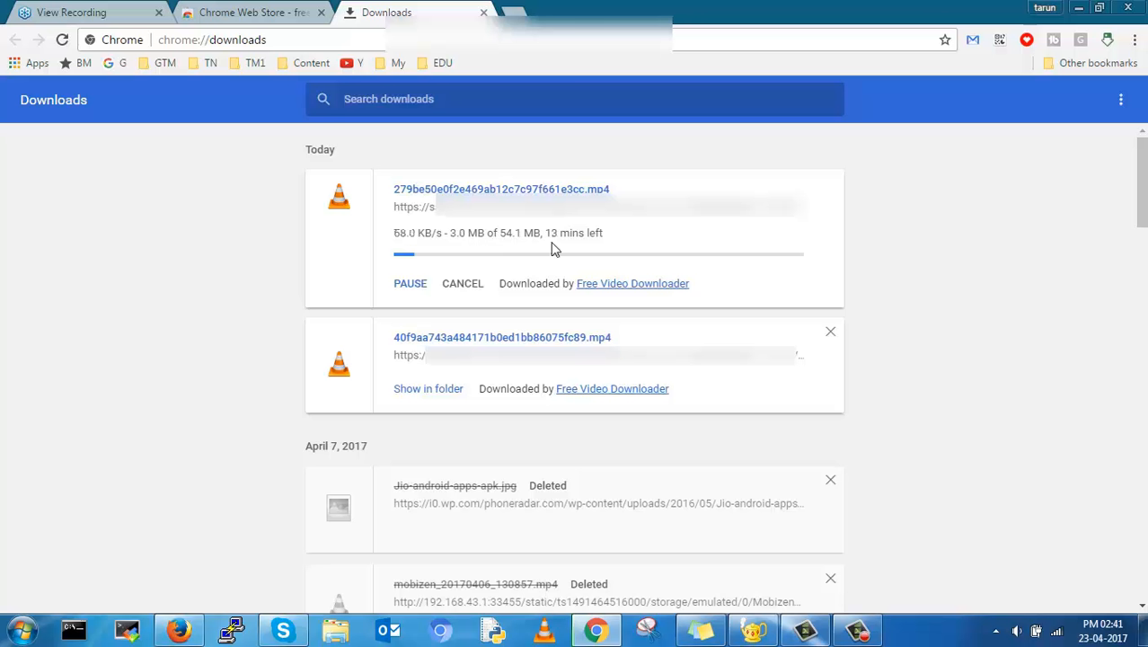
{"action": "mouse_move", "coordinate": [478, 445]}
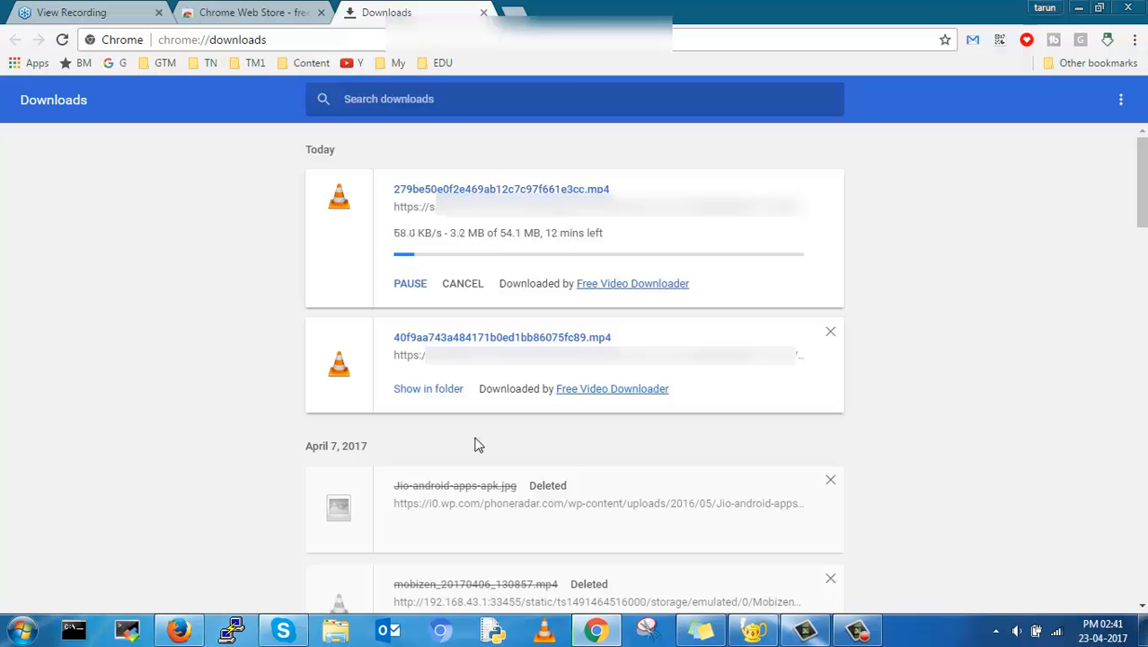